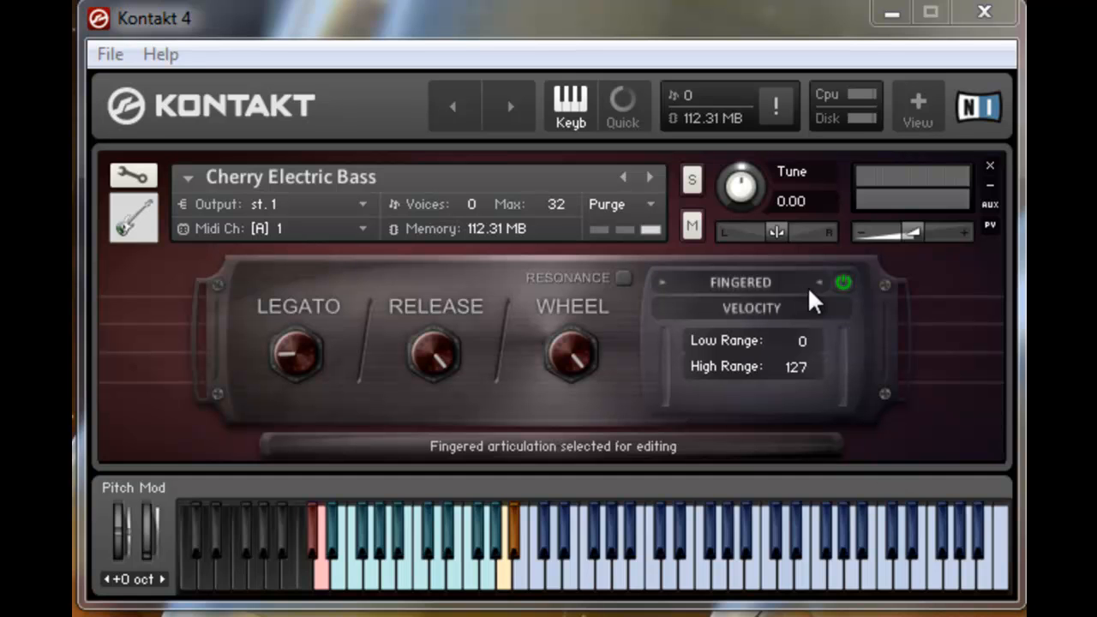
mouse_move(853, 292)
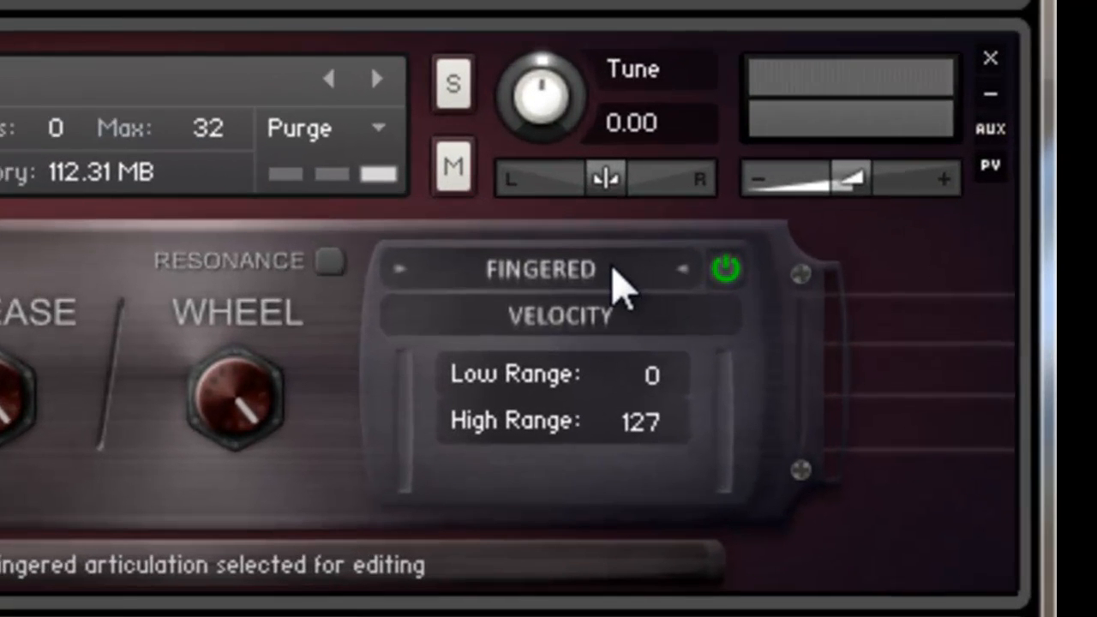
- Select the Slapped articulation and power it on to load its samples
click(540, 270)
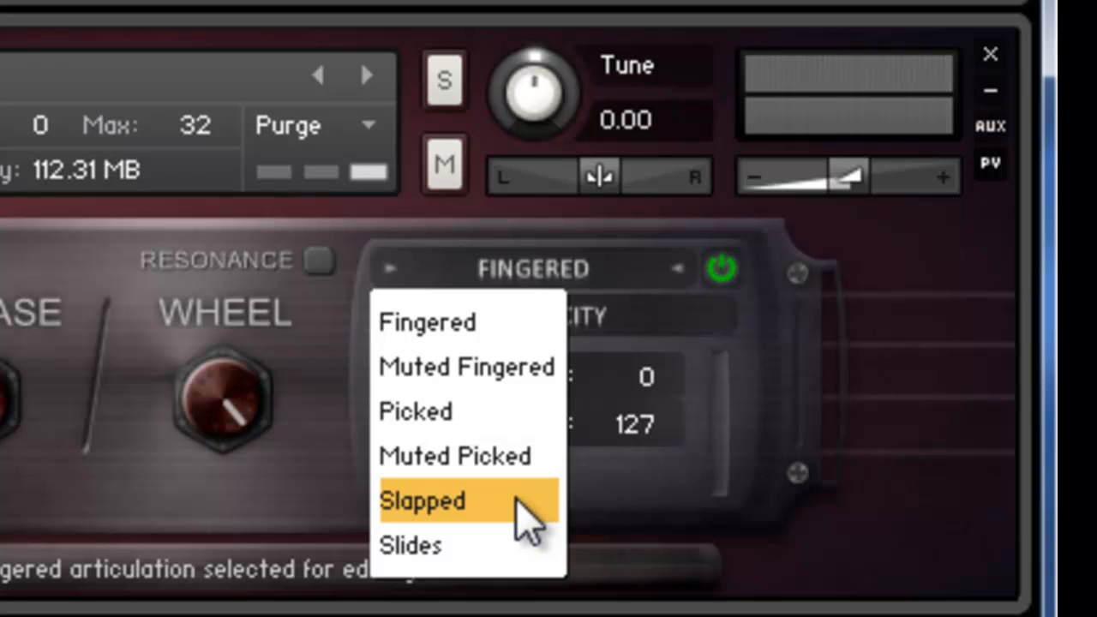
click(422, 501)
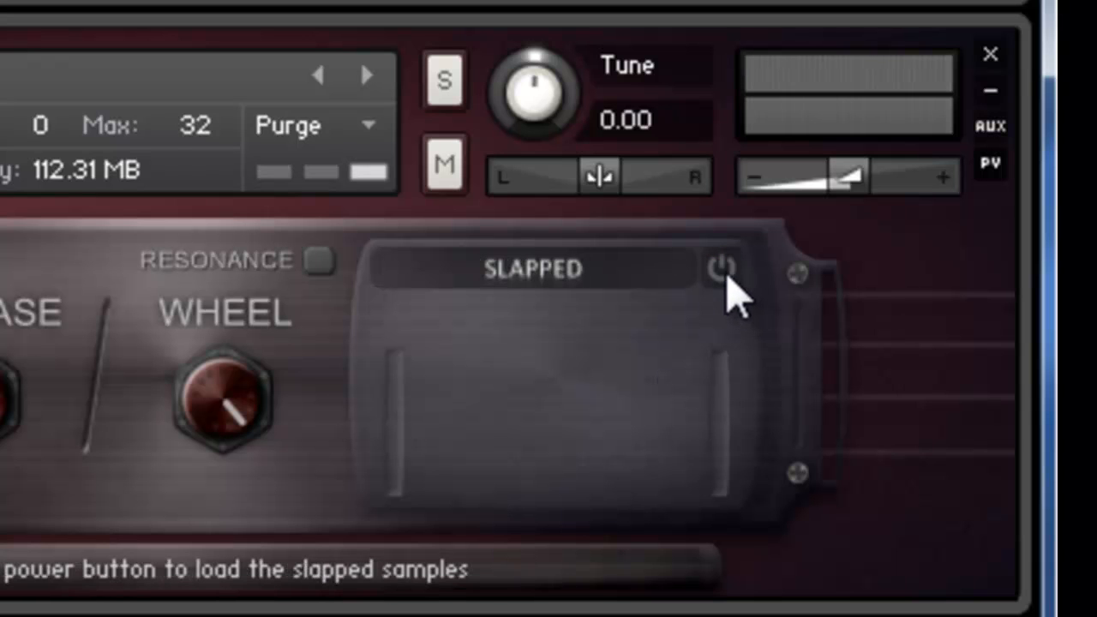
click(721, 268)
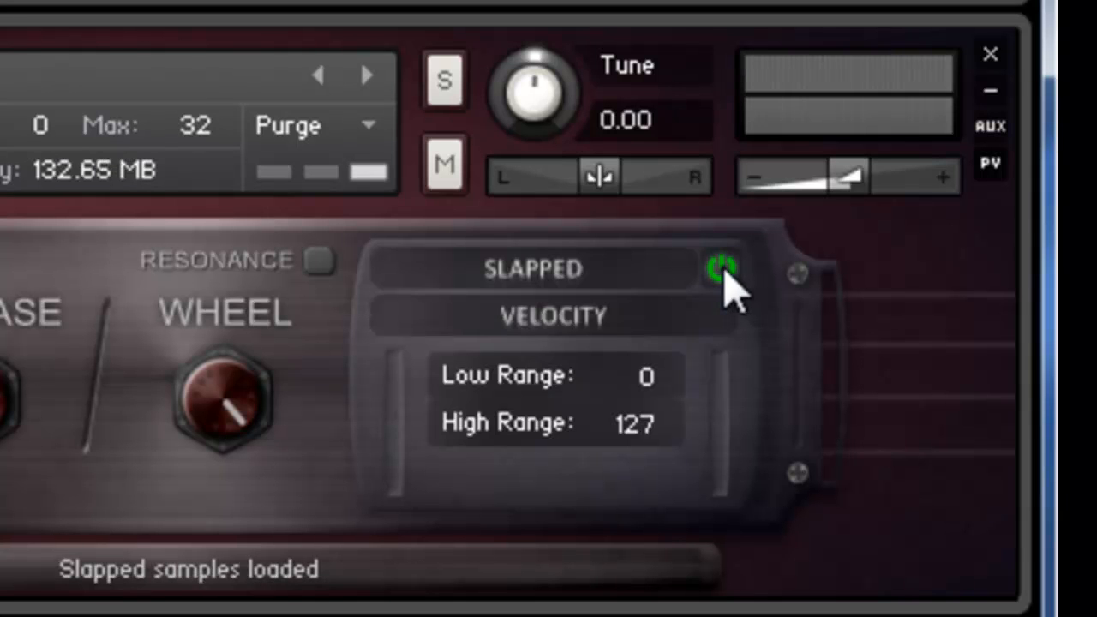
mouse_move(90, 223)
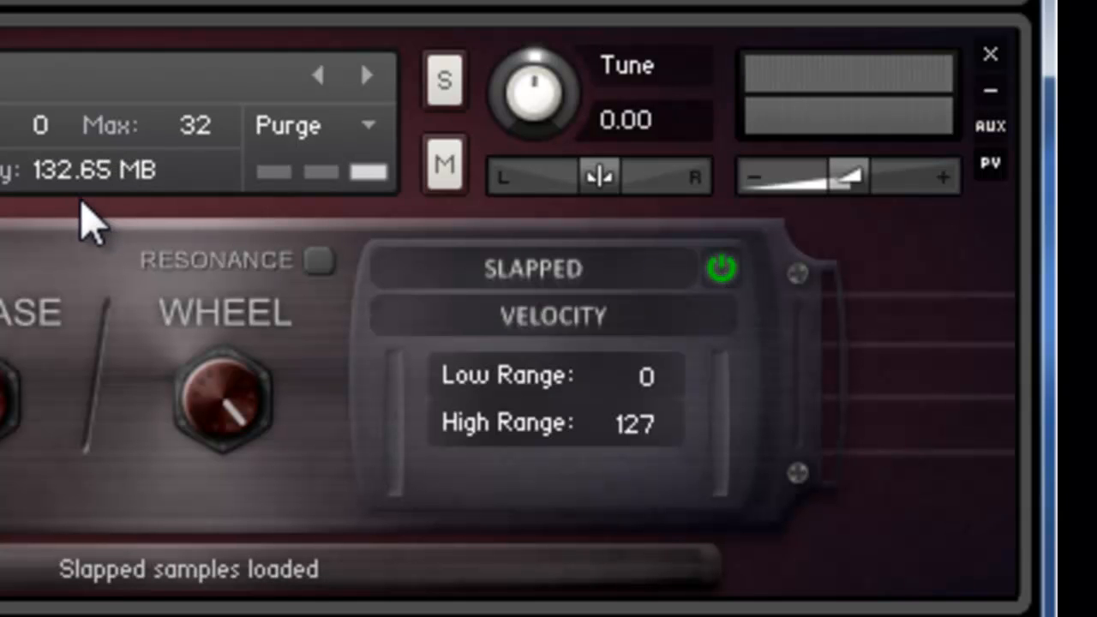
mouse_move(642, 326)
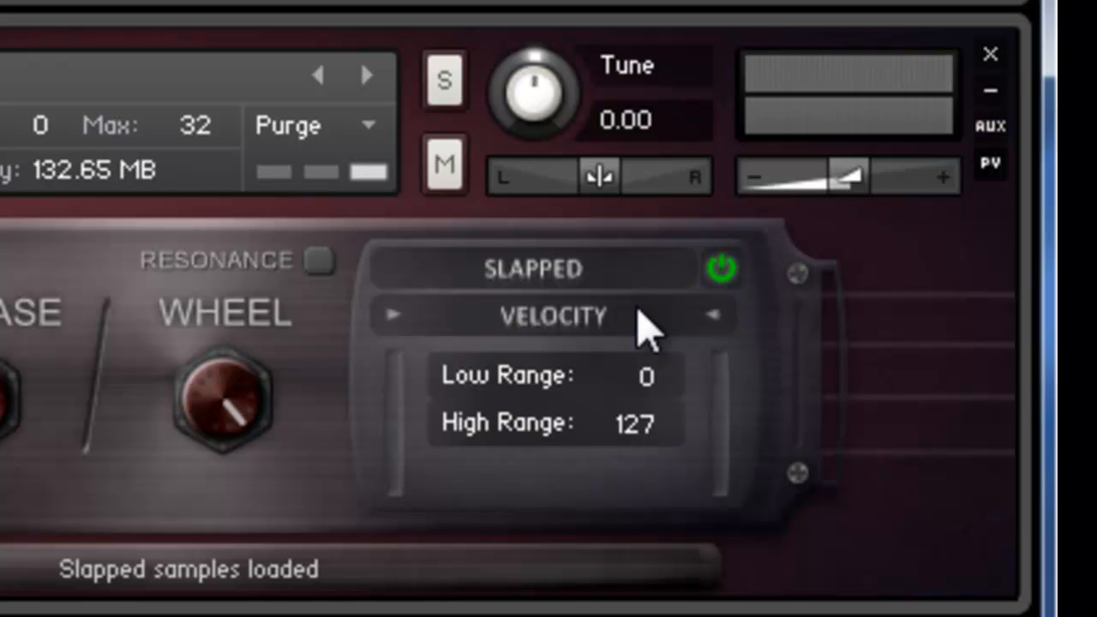
- Keep Velocity as the Slapped articulation's trigger mode
click(553, 316)
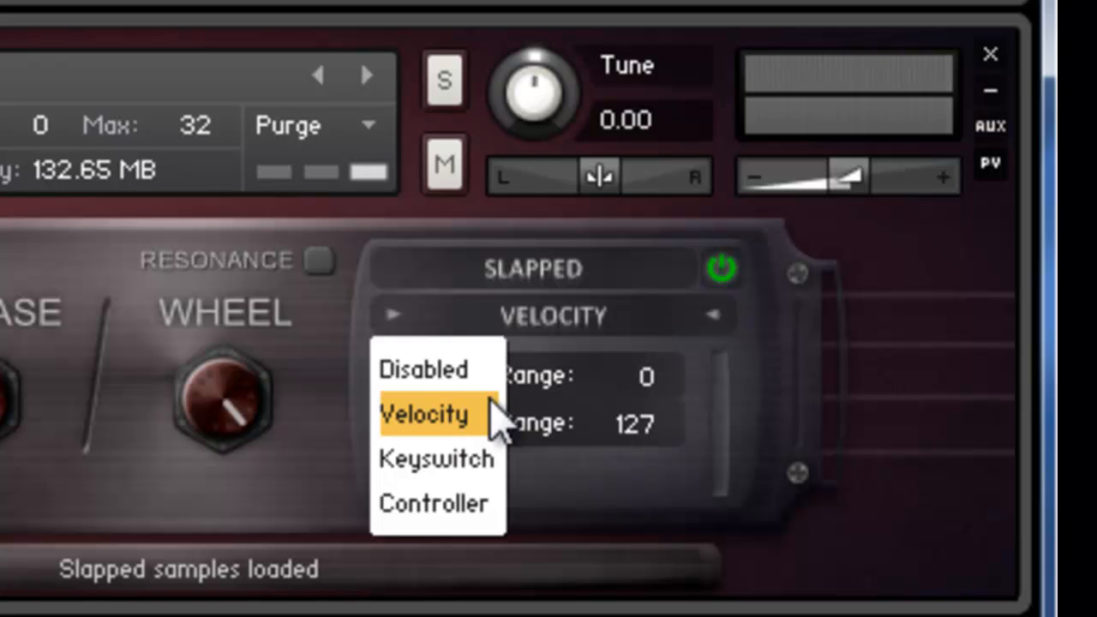
mouse_move(435, 503)
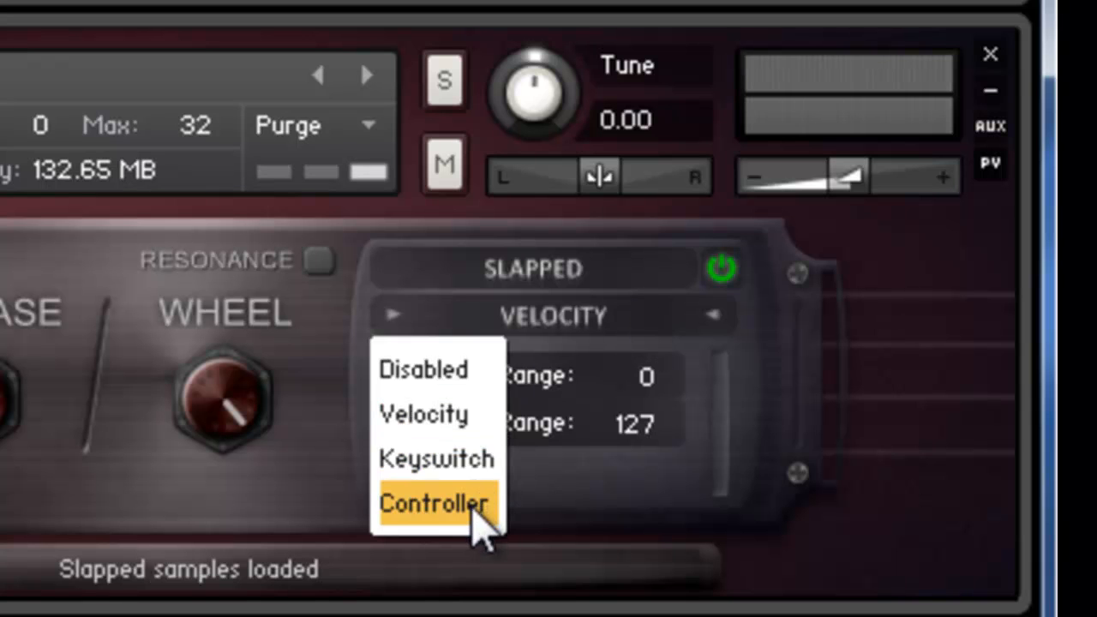
mouse_move(425, 416)
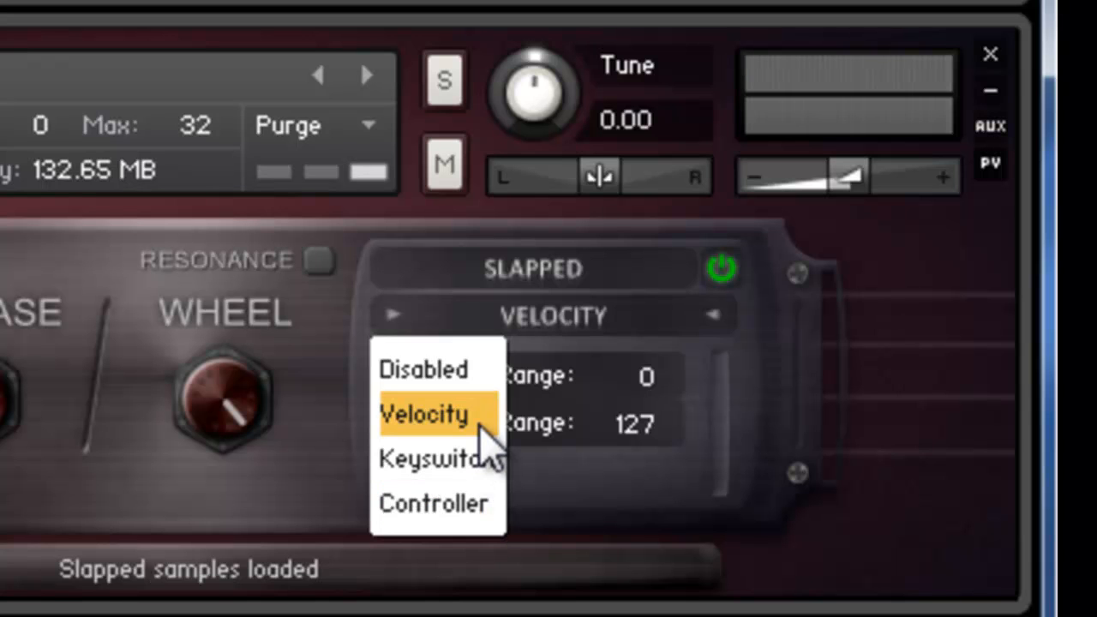
click(423, 414)
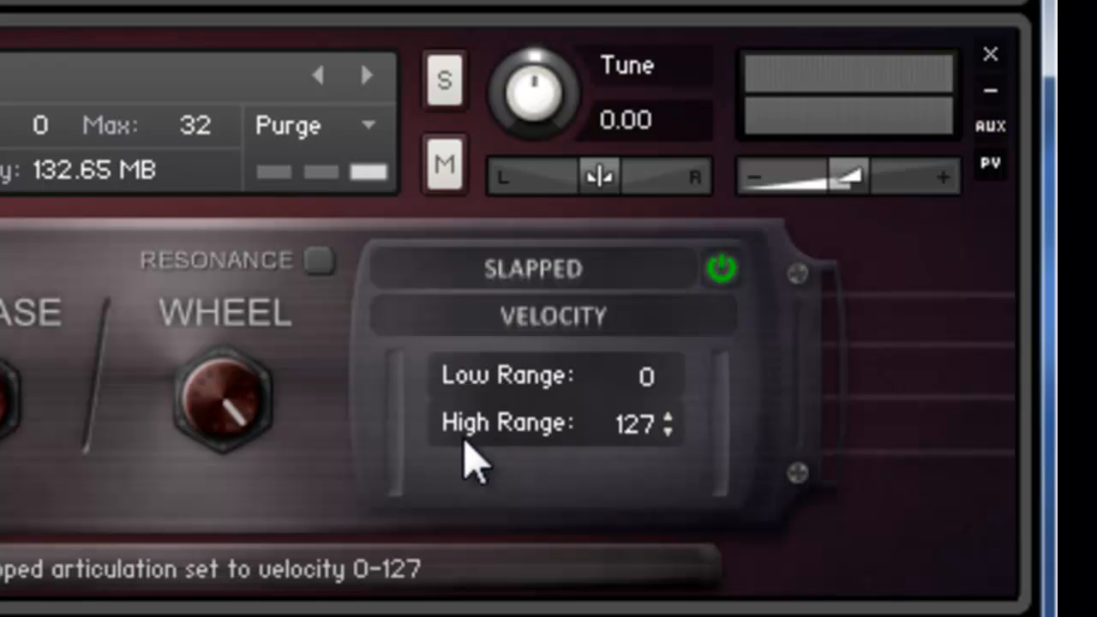
mouse_move(750, 476)
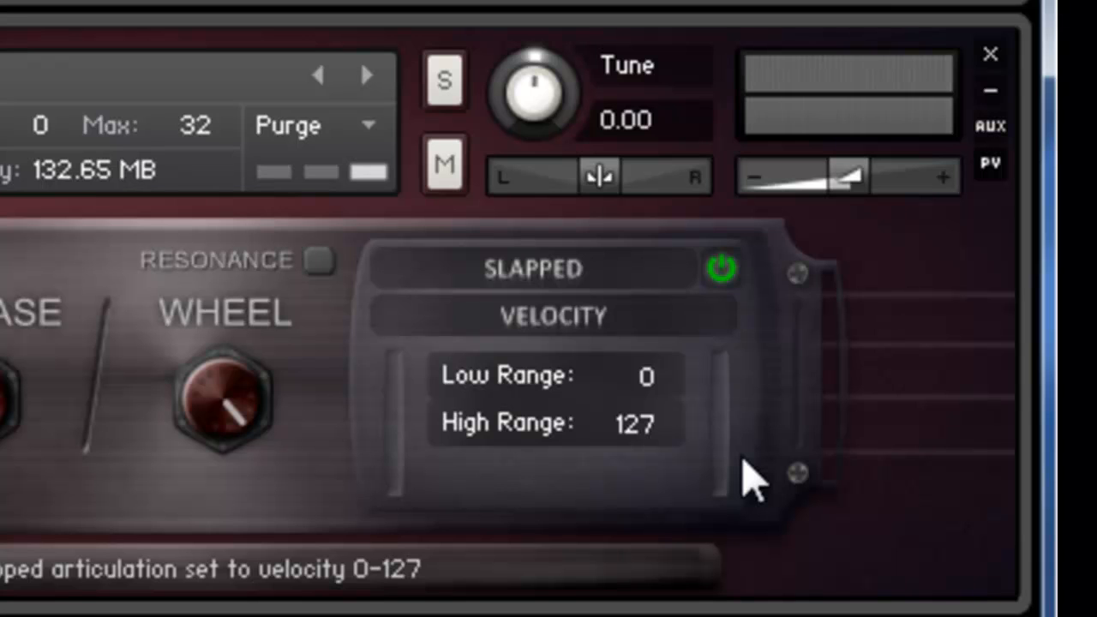
mouse_move(651, 390)
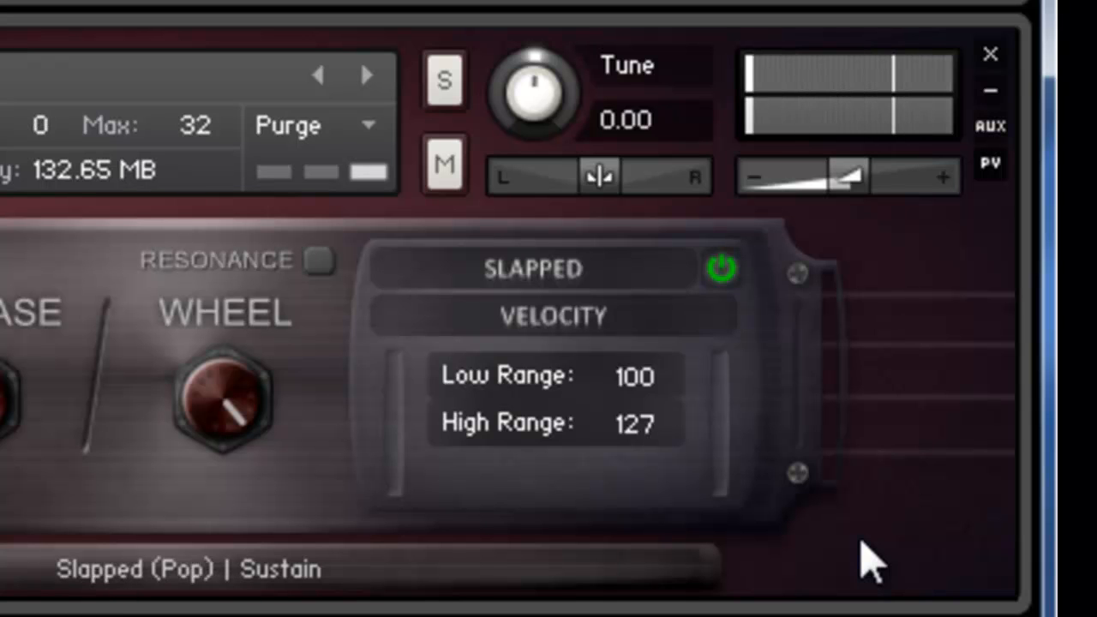
- Reselect Slapped and switch its trigger to Keyswitch, MIDI note B-2
click(533, 268)
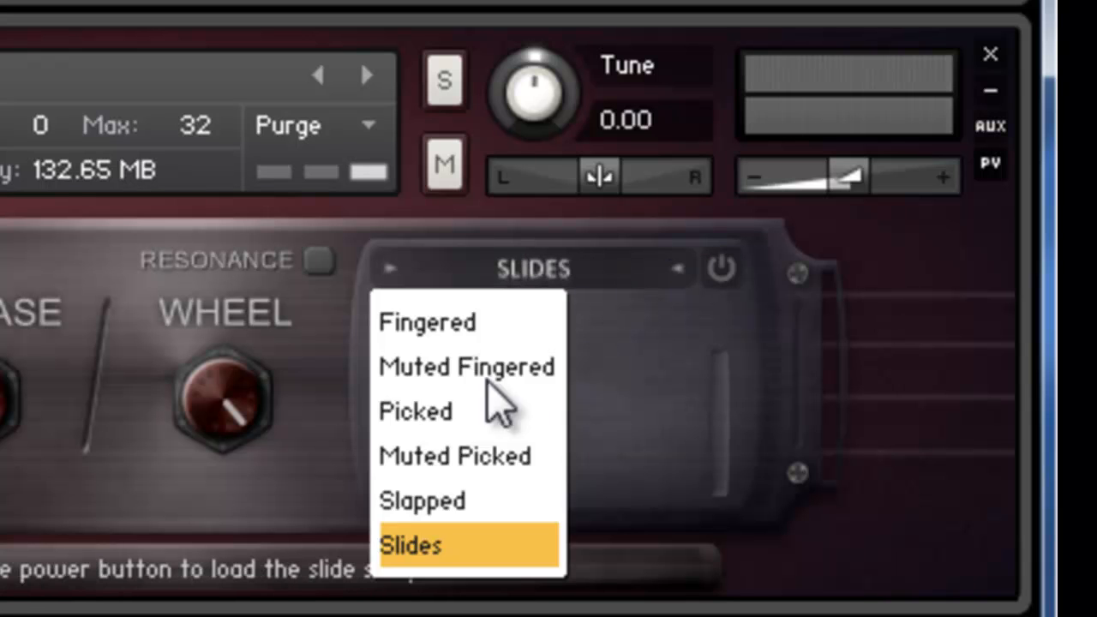
click(422, 501)
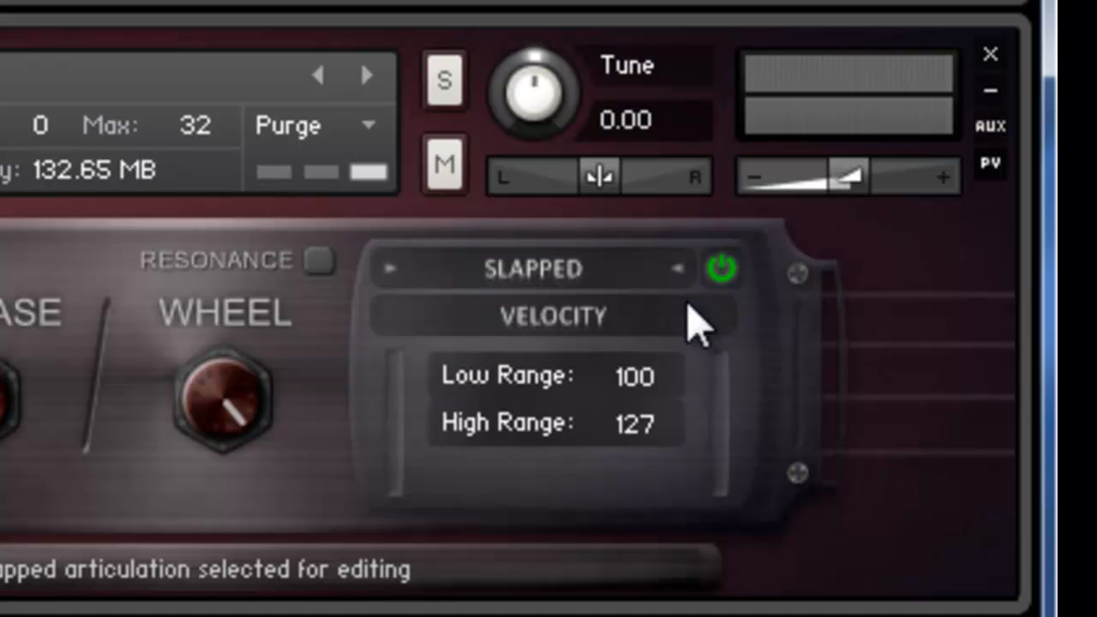
click(552, 316)
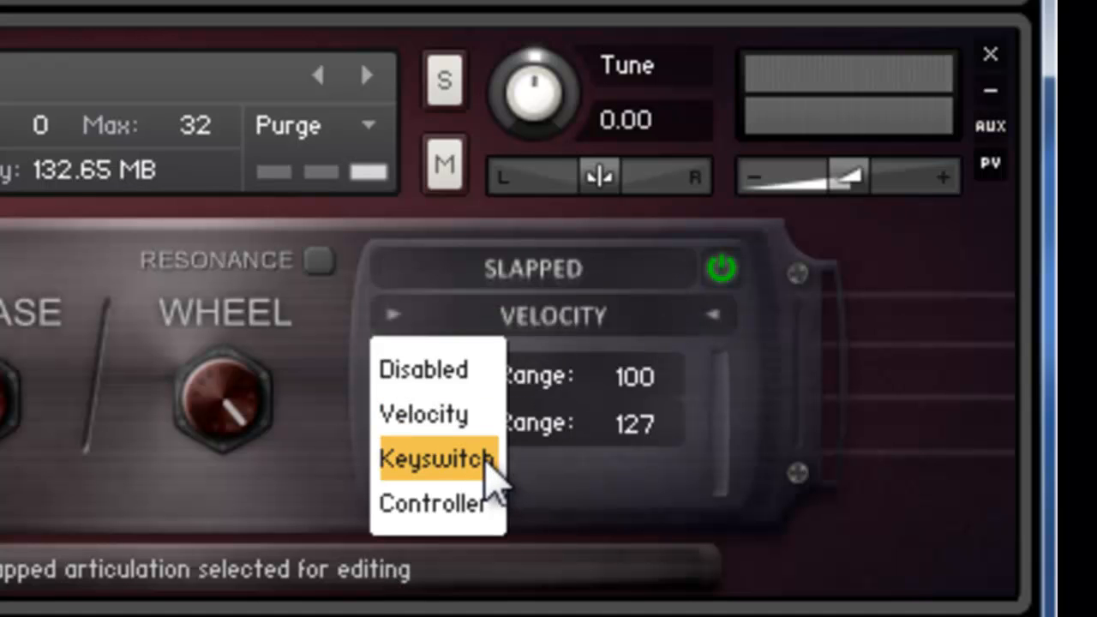
click(437, 459)
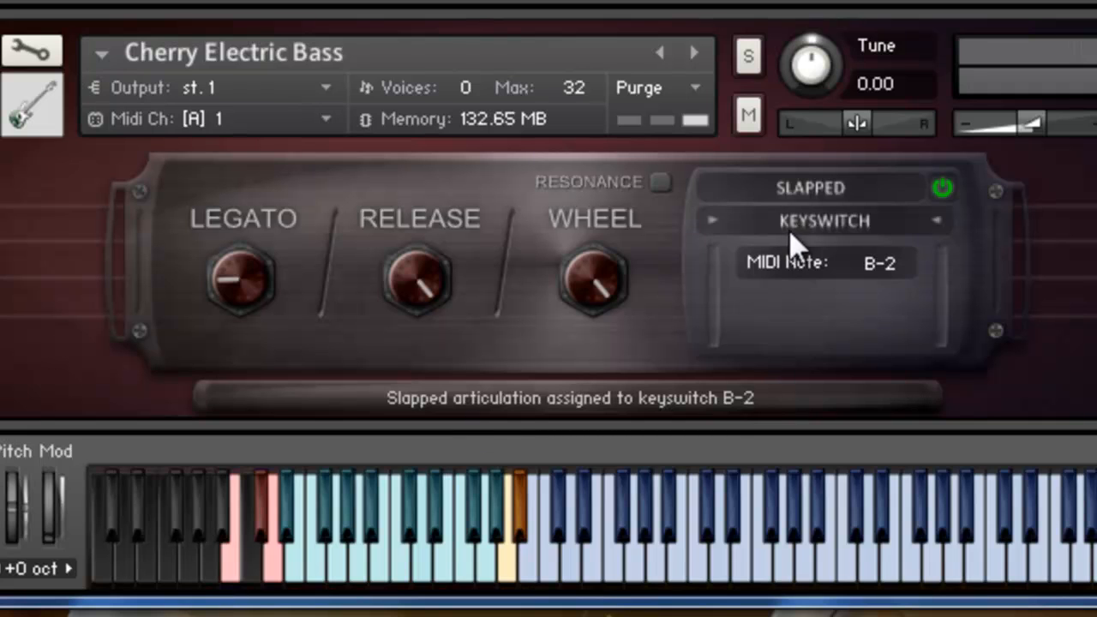
- Switch the Slapped trigger to Controller, CC #1 over values 64–127
click(823, 221)
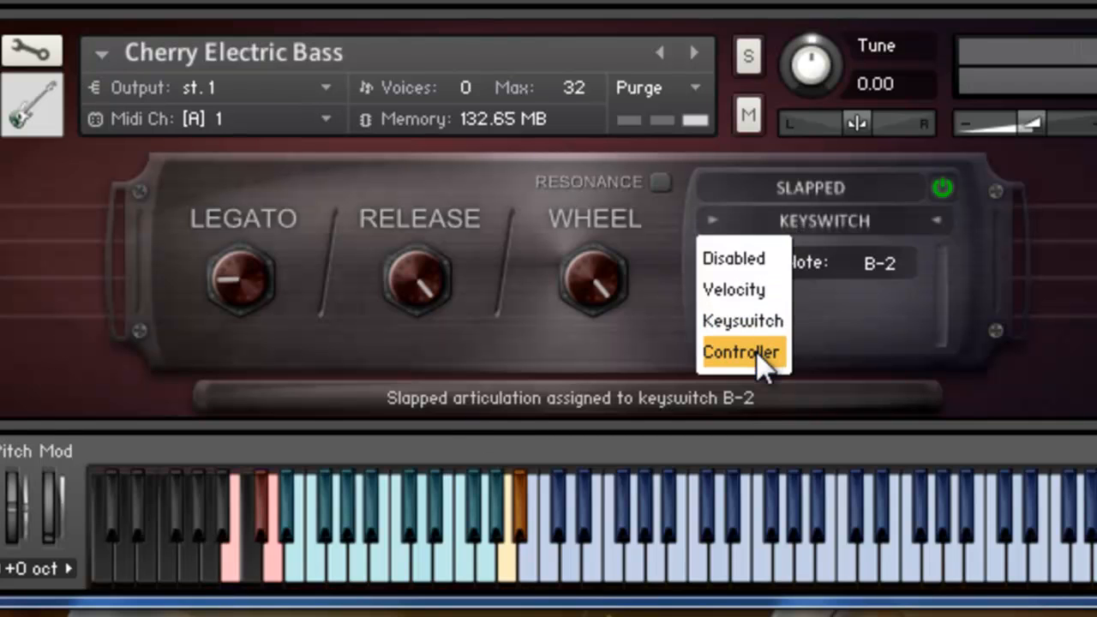
click(740, 353)
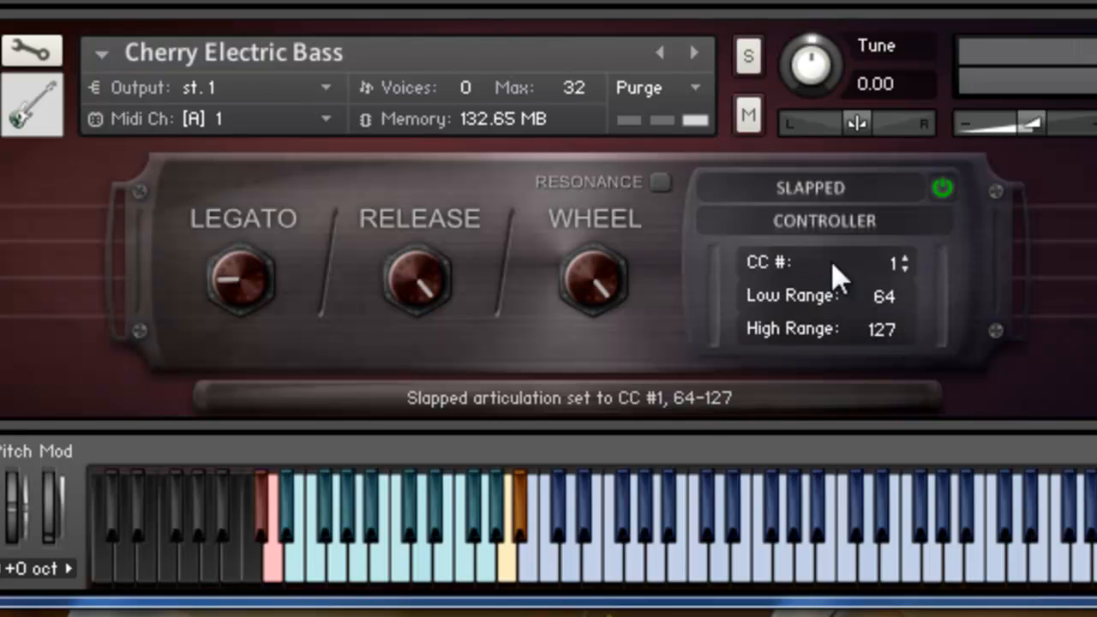
mouse_move(763, 275)
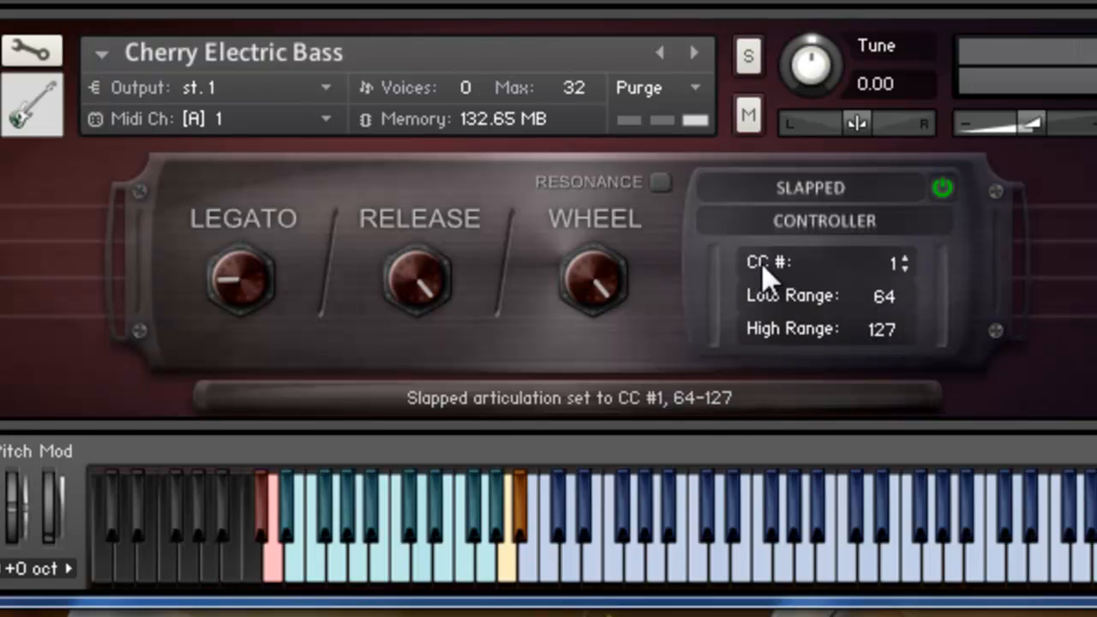
mouse_move(887, 287)
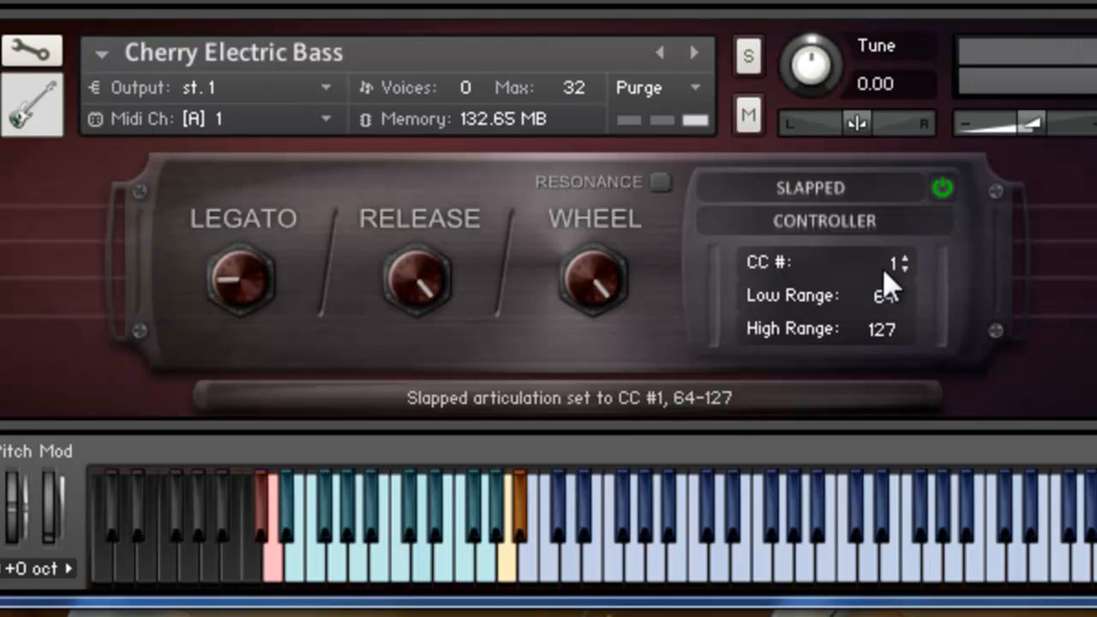
mouse_move(887, 338)
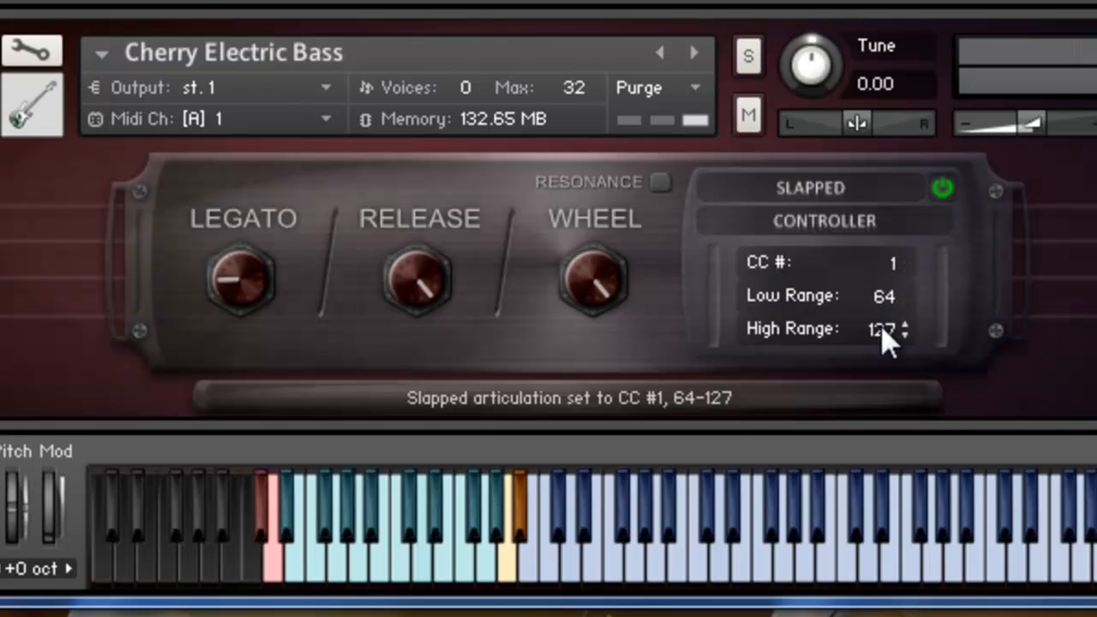
mouse_move(887, 300)
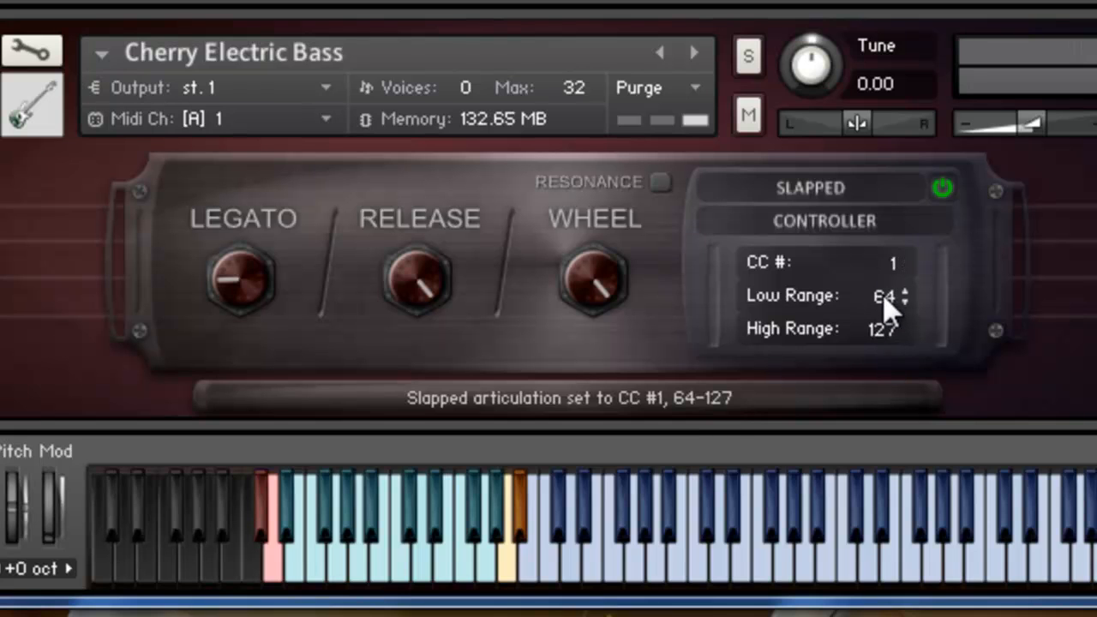
mouse_move(887, 312)
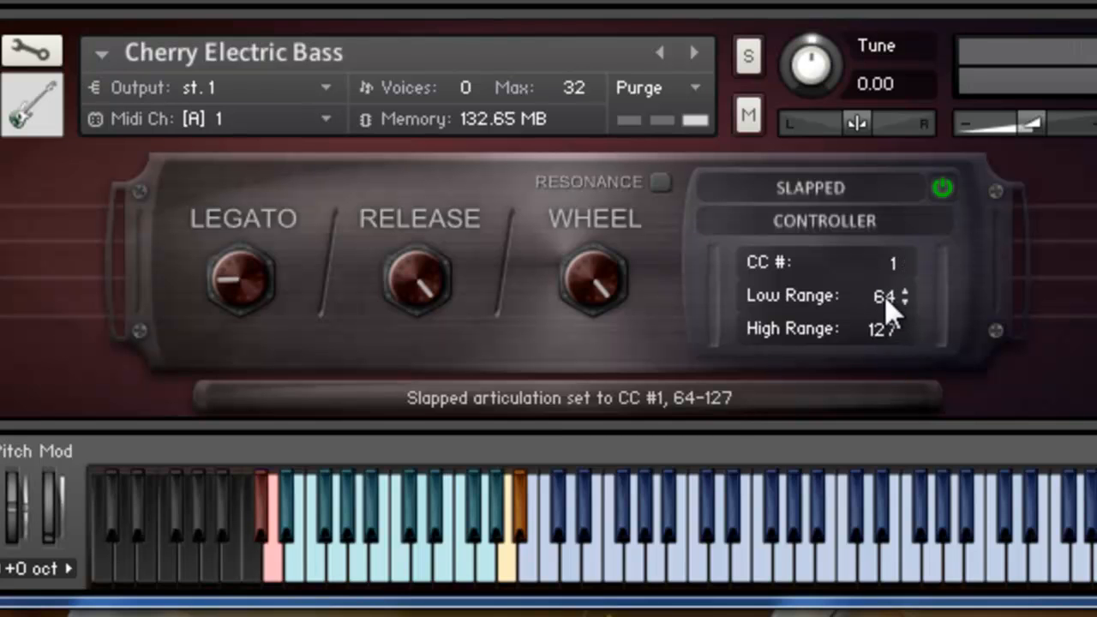